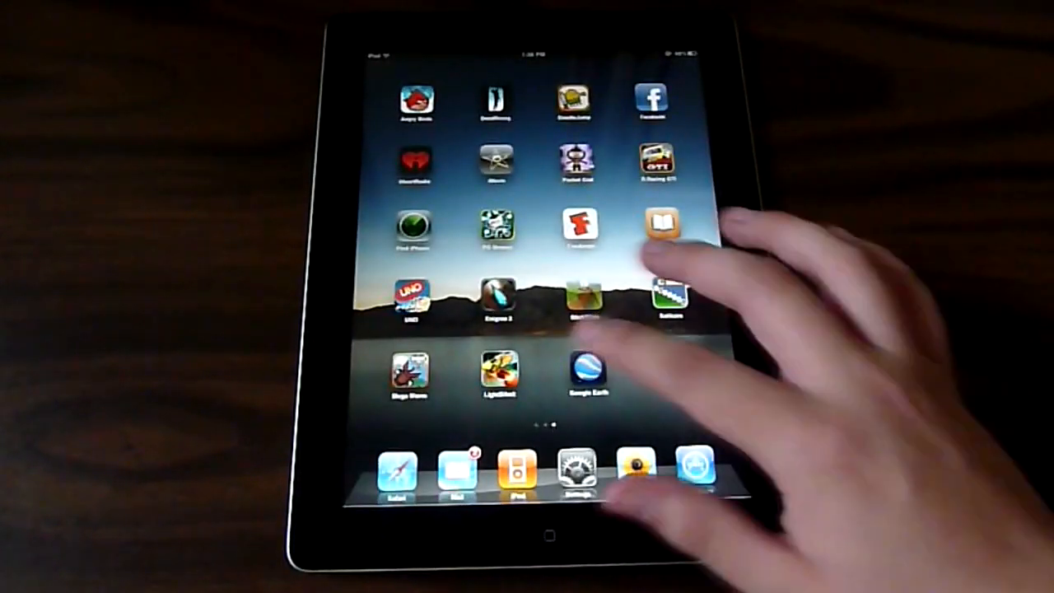
Step: Move to the Home Screen page with Calendar, Contacts, Notes and Maps
{"action": "left_click", "coordinate": [575, 472]}
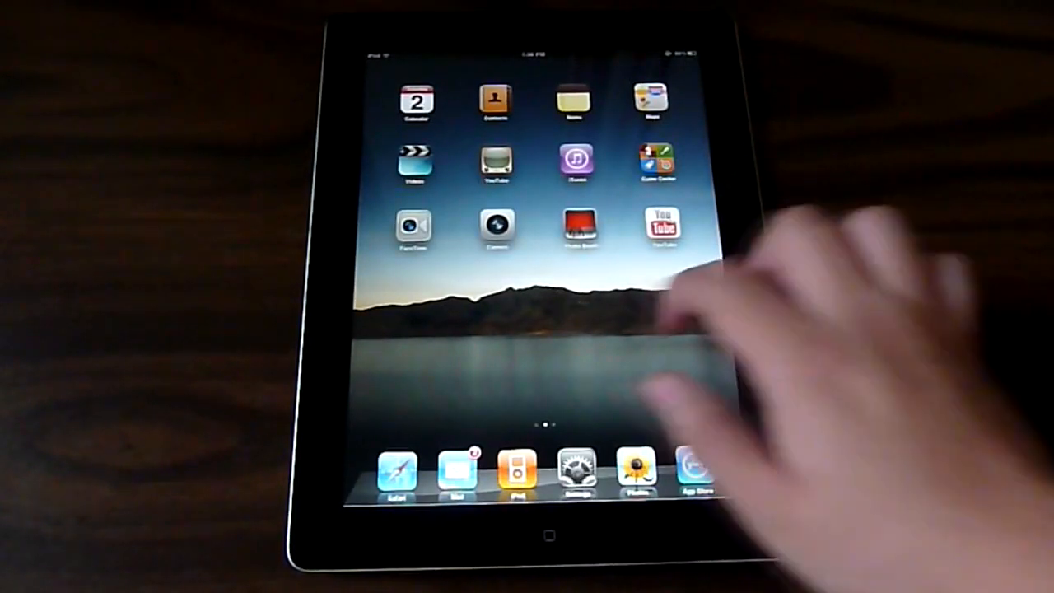
{"action": "scroll", "scroll_direction": "left", "scroll_amount": 3}
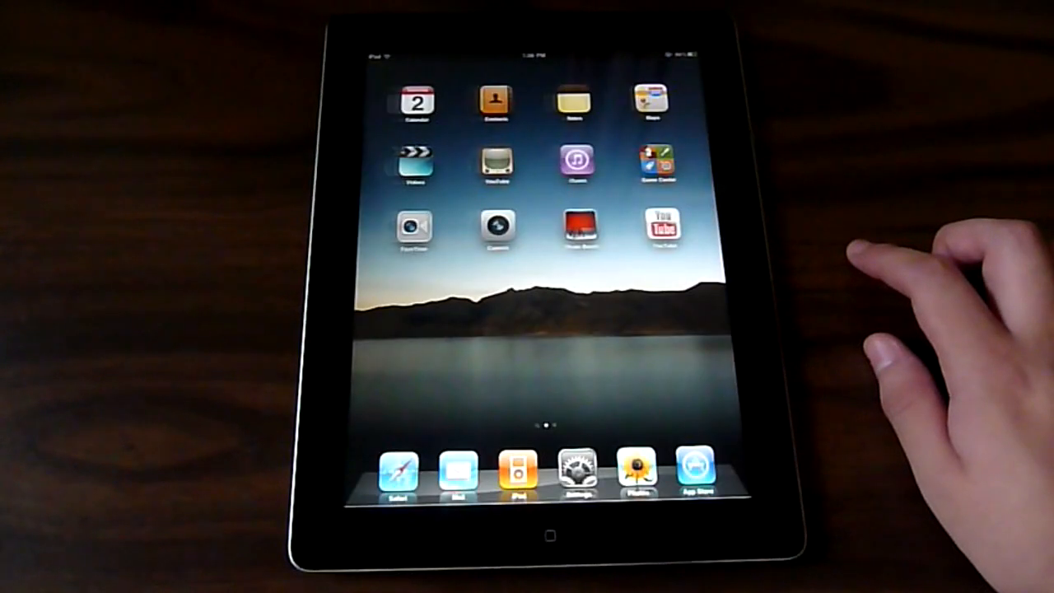
{"action": "scroll", "scroll_direction": "left", "scroll_amount": 3}
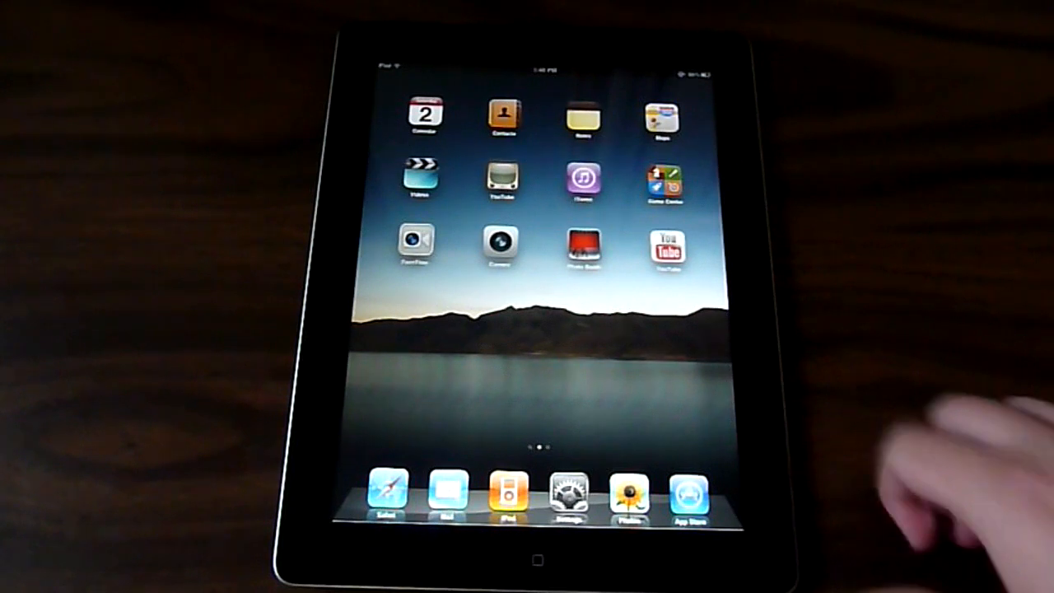
Step: Slide to unlock the iPad from its lock screen
{"action": "scroll", "scroll_direction": "left", "scroll_amount": 3}
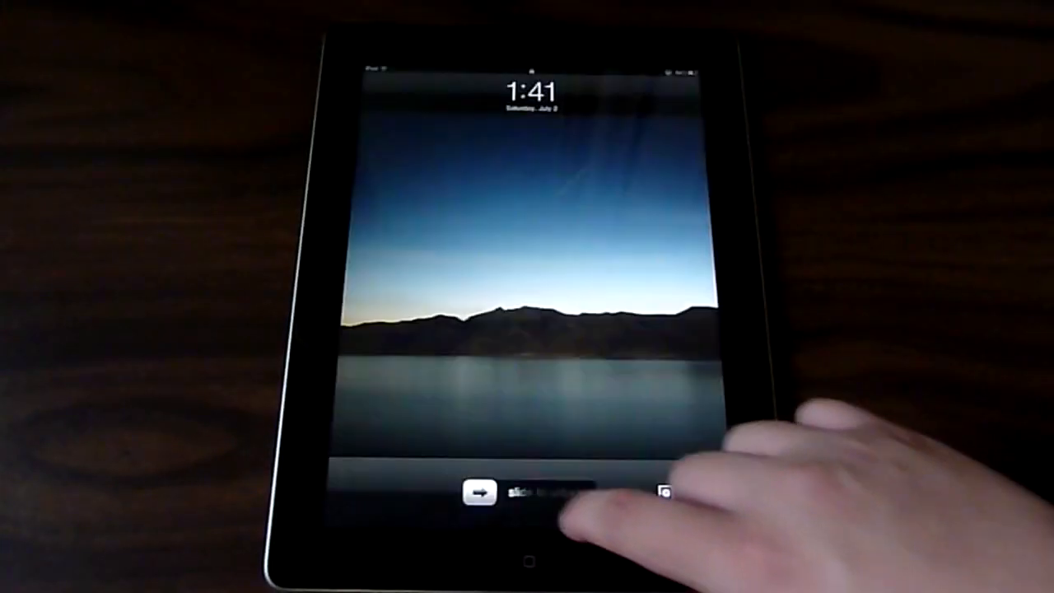
{"action": "left_click_drag", "start_coordinate": [474, 494], "coordinate": [675, 493]}
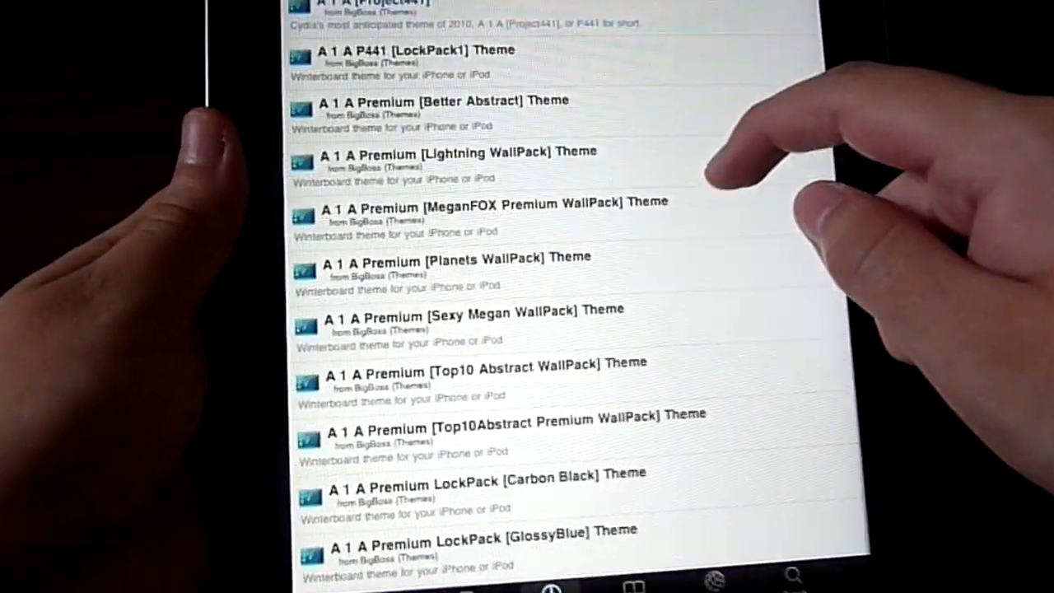
Step: Scroll down through the BigBoss Winterboard theme package list
{"action": "scroll", "scroll_direction": "down", "scroll_amount": 3}
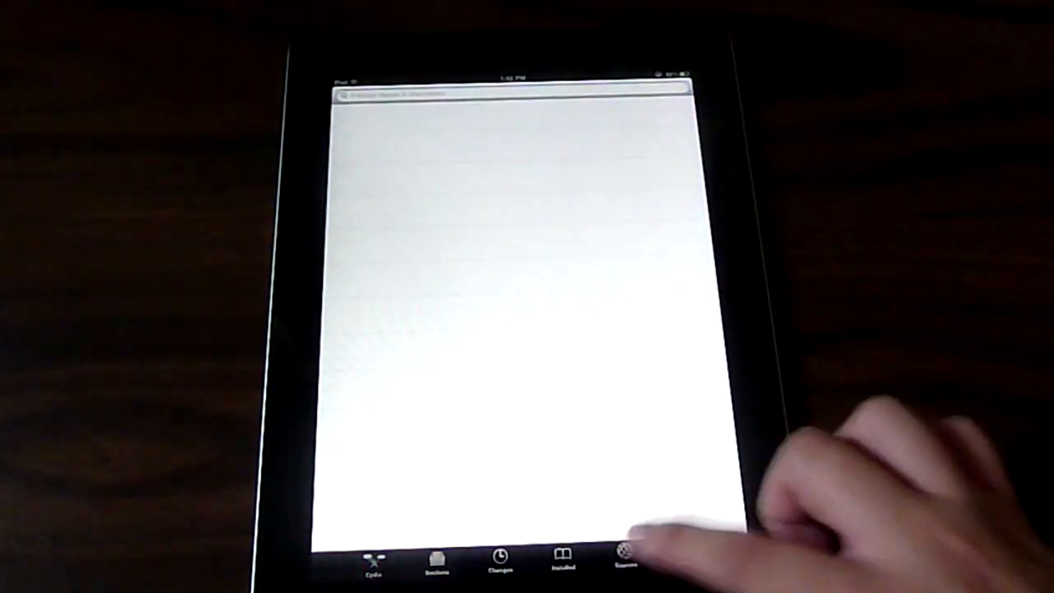
Step: View Cydia's Sources, then Installed packages, ending on the Sections list
{"action": "left_click", "coordinate": [627, 564]}
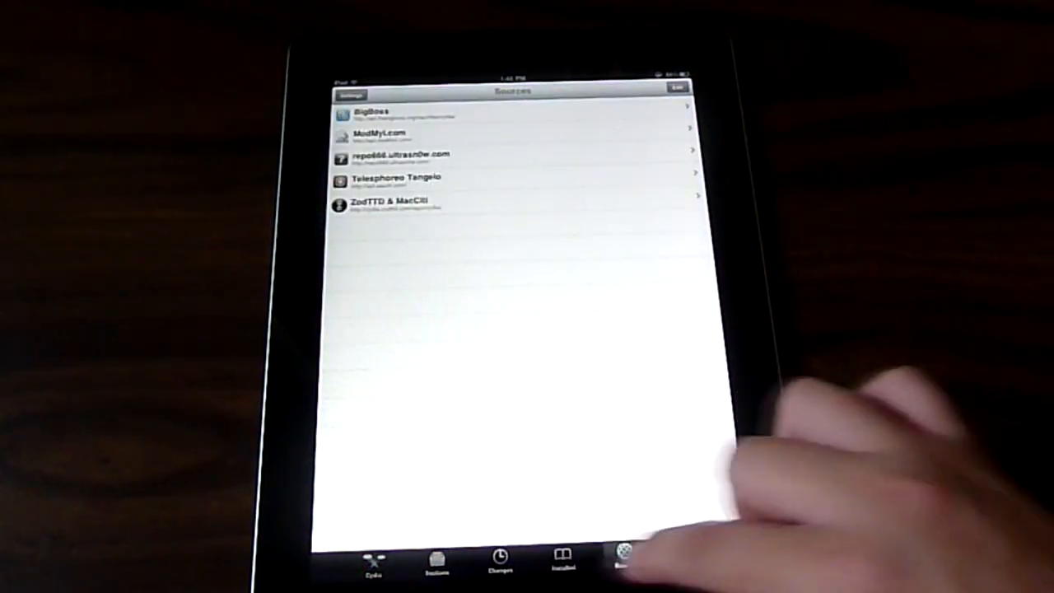
{"action": "left_click", "coordinate": [564, 566]}
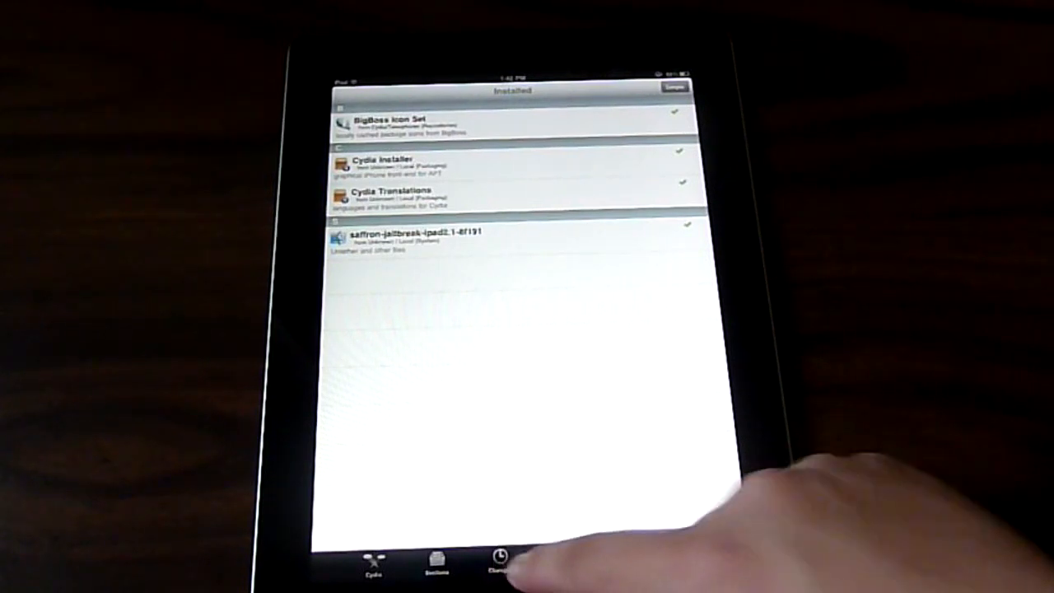
{"action": "left_click", "coordinate": [439, 562]}
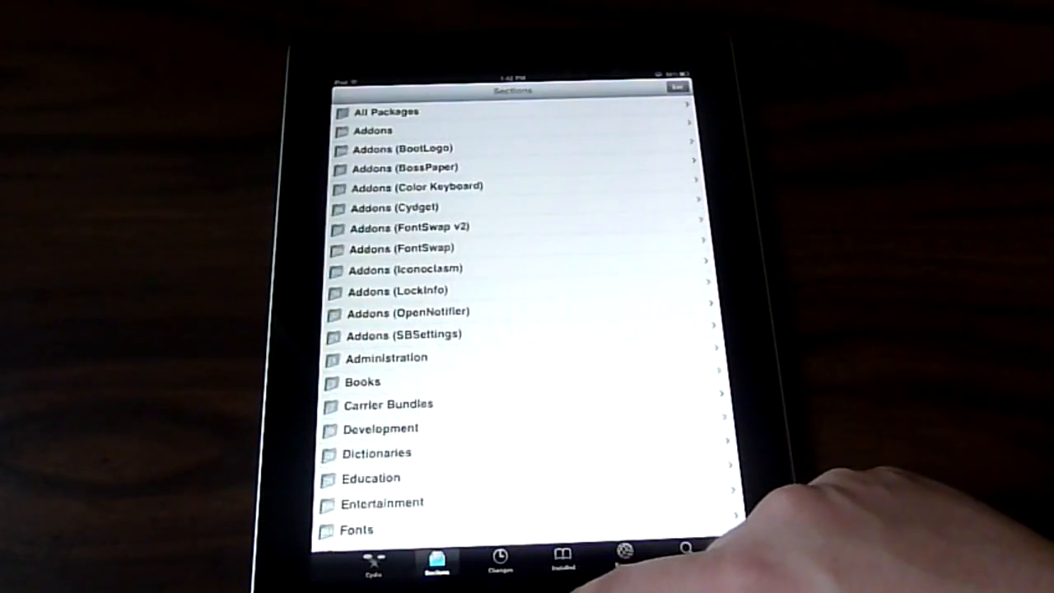